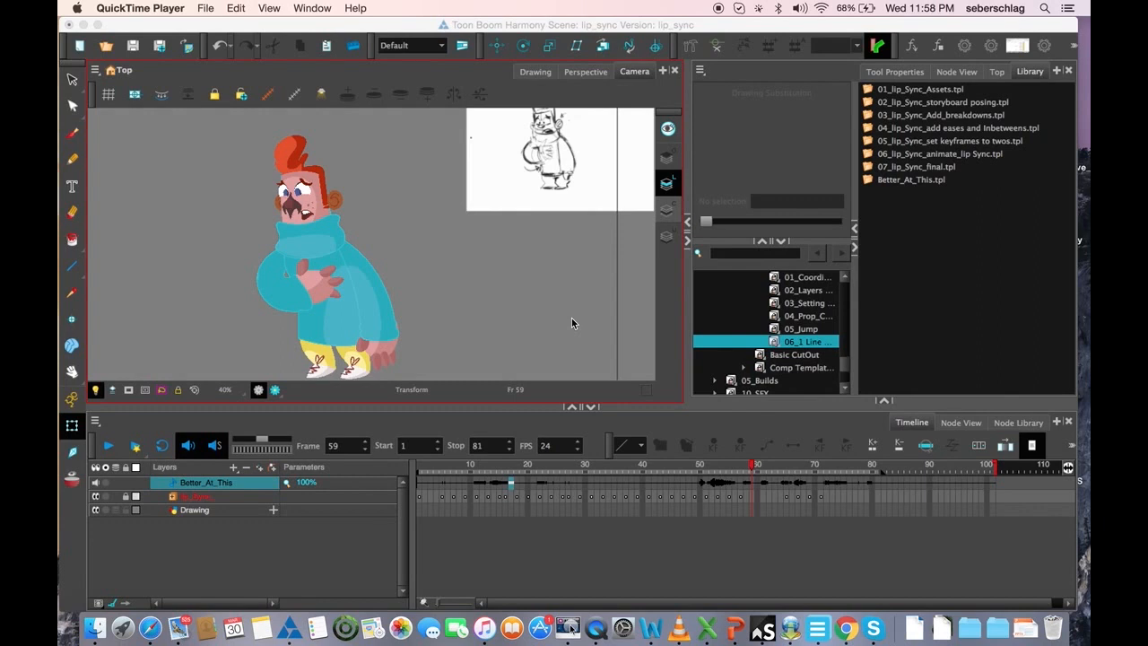
mouse_move(542, 294)
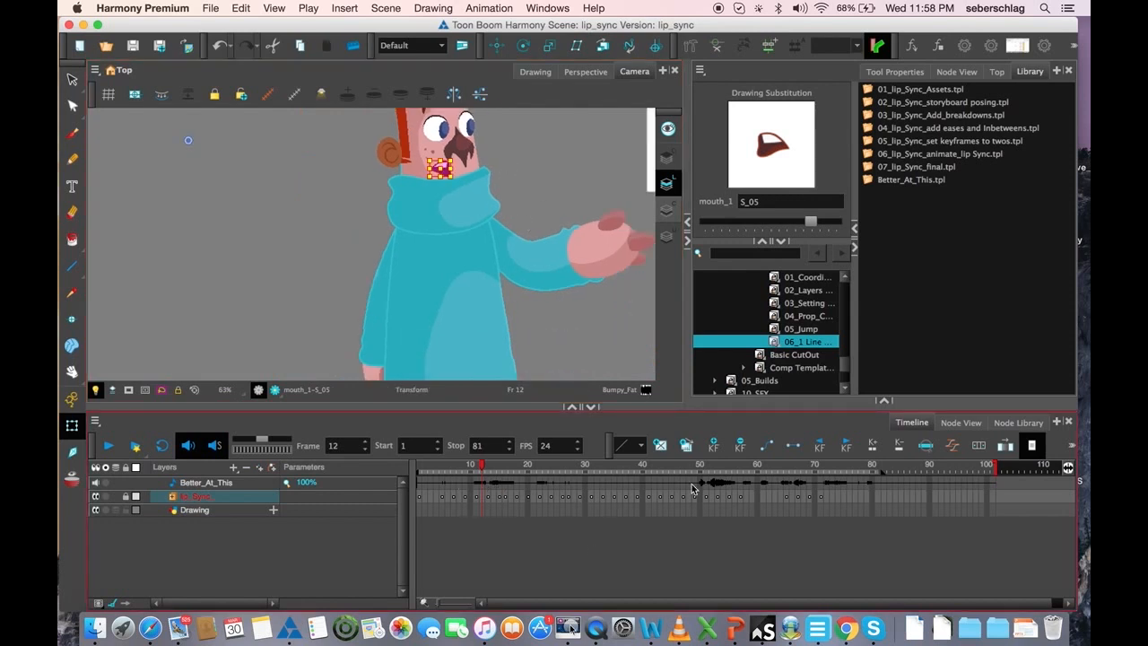
mouse_move(905, 488)
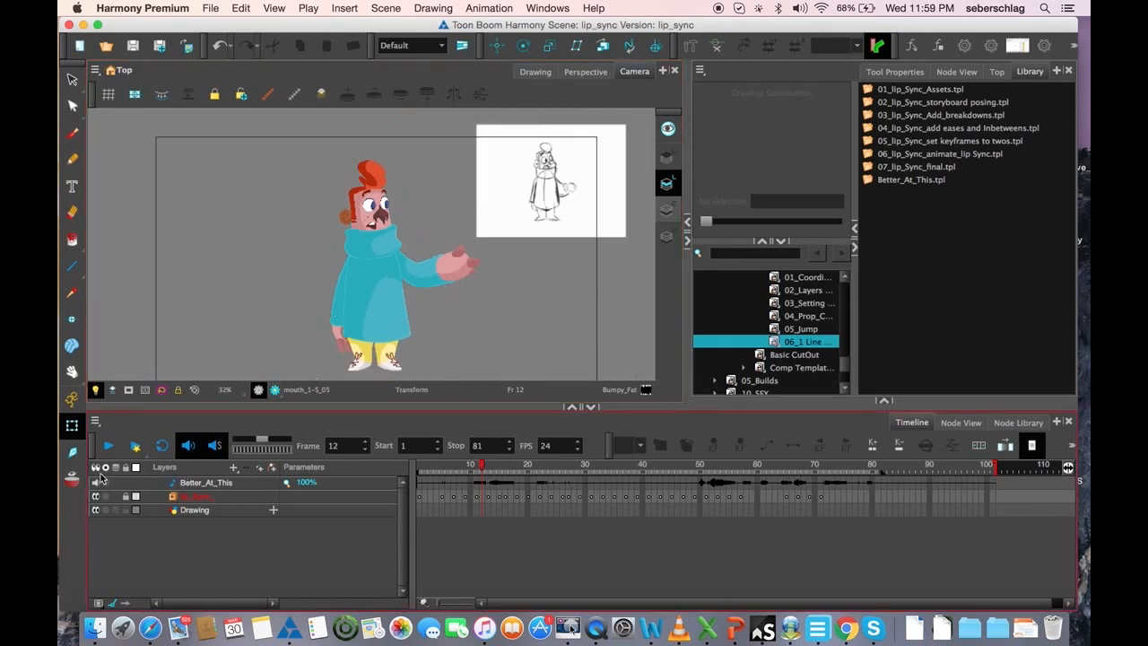
- Play back the lip-sync scene with sound, running to frame 23 where the character points
click(106, 445)
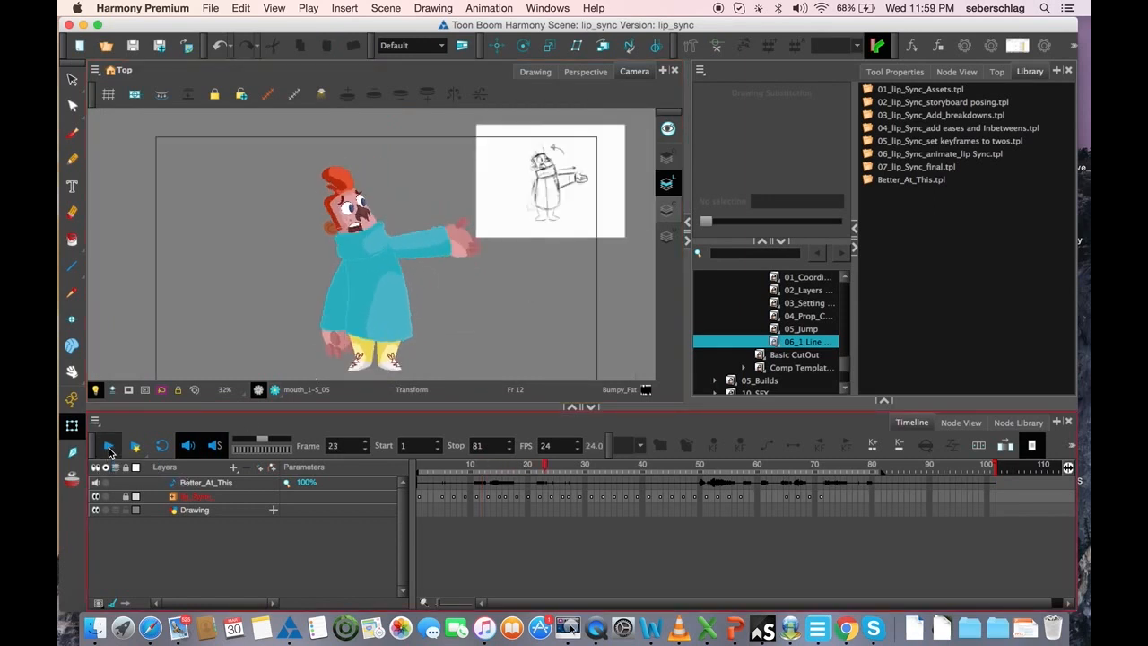